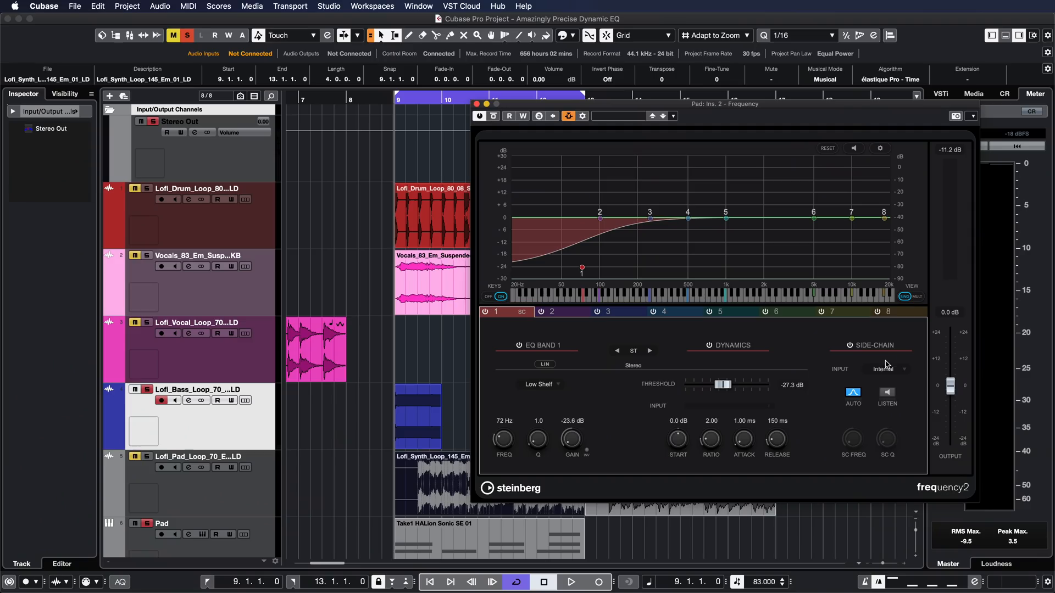
mouse_move(882, 382)
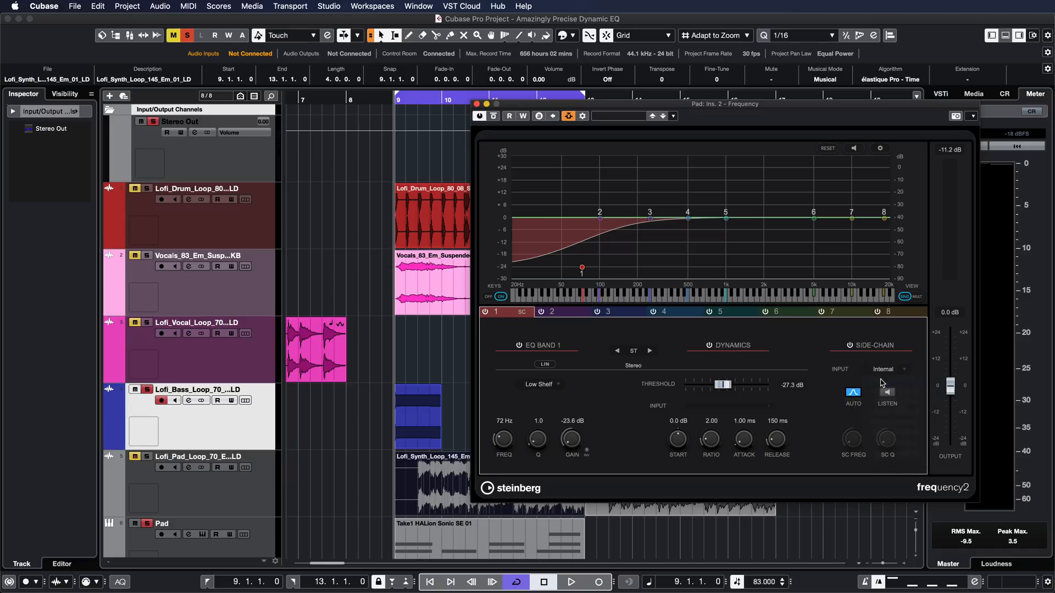
Set band 1's dynamic side-chain input to Side-Chain 1
left_click(888, 369)
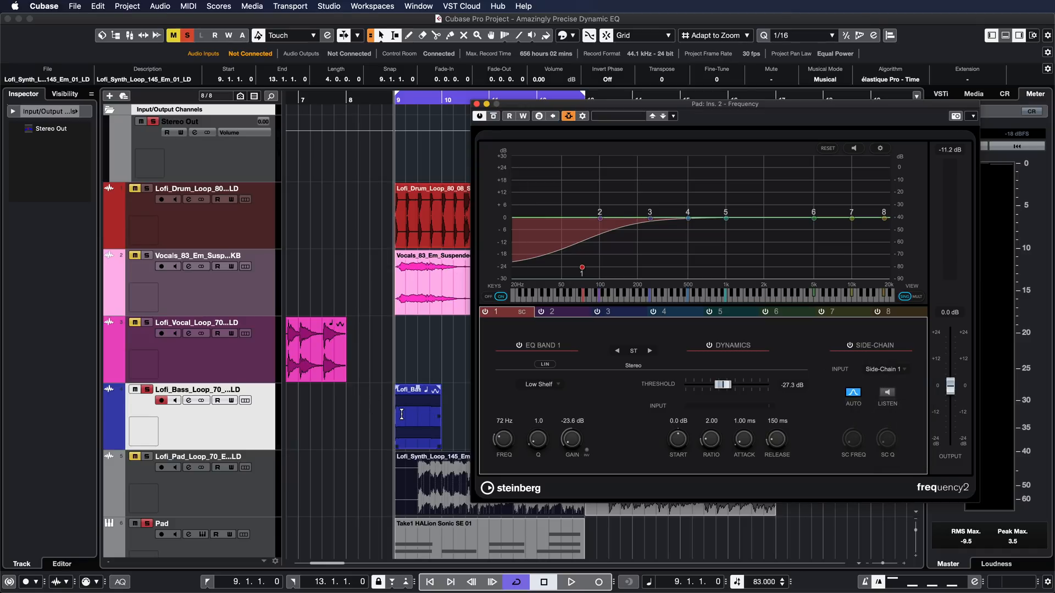
Start playback and lower band 1's dynamic threshold to -35 dB
left_click(570, 581)
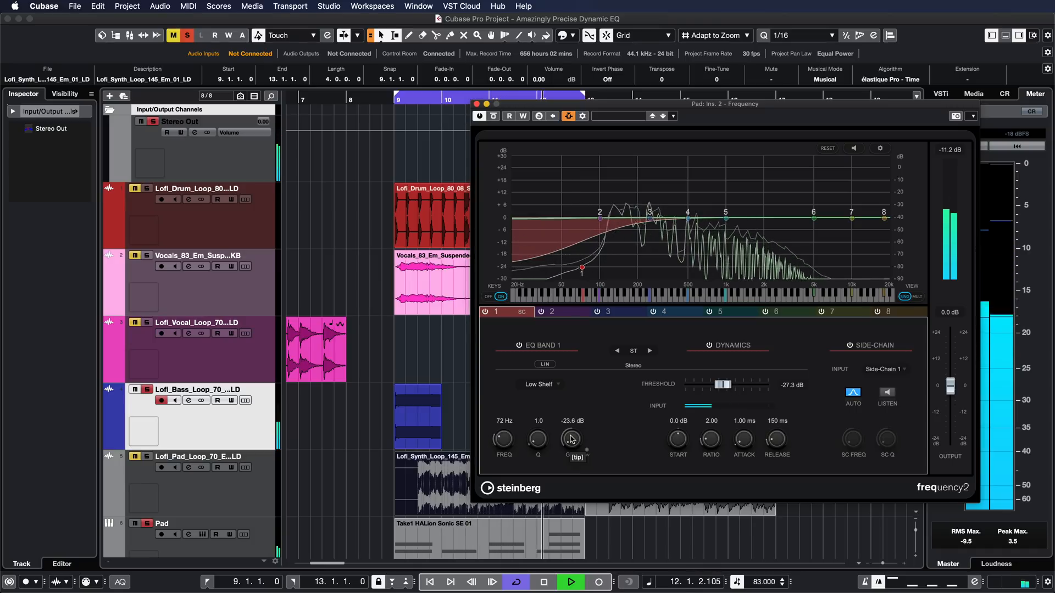
left_click_drag(723, 384, 715, 384)
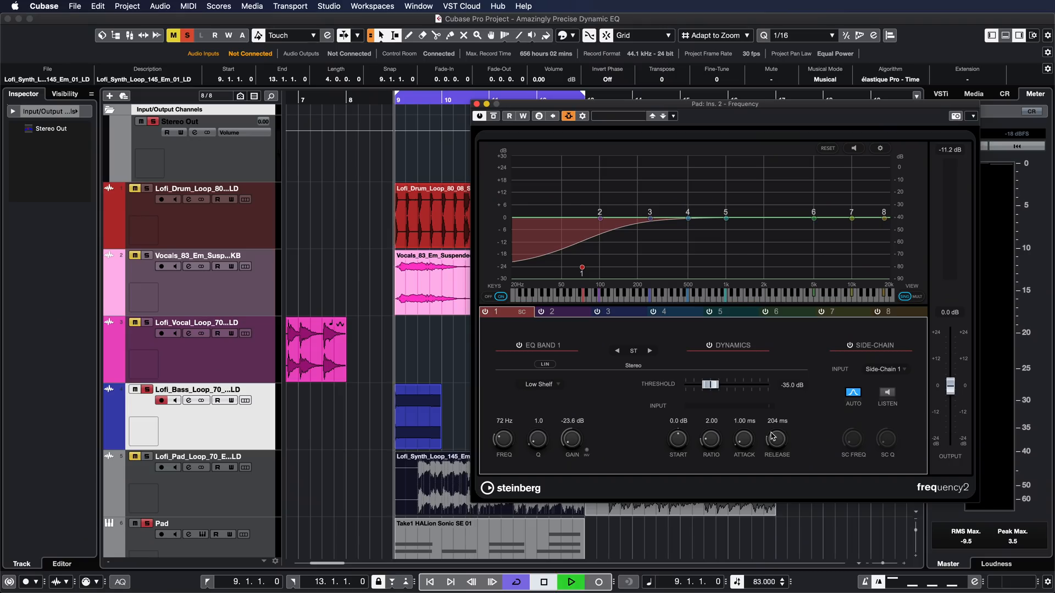
Raise band 1's dynamics release to about 467 ms during playback
left_click(568, 582)
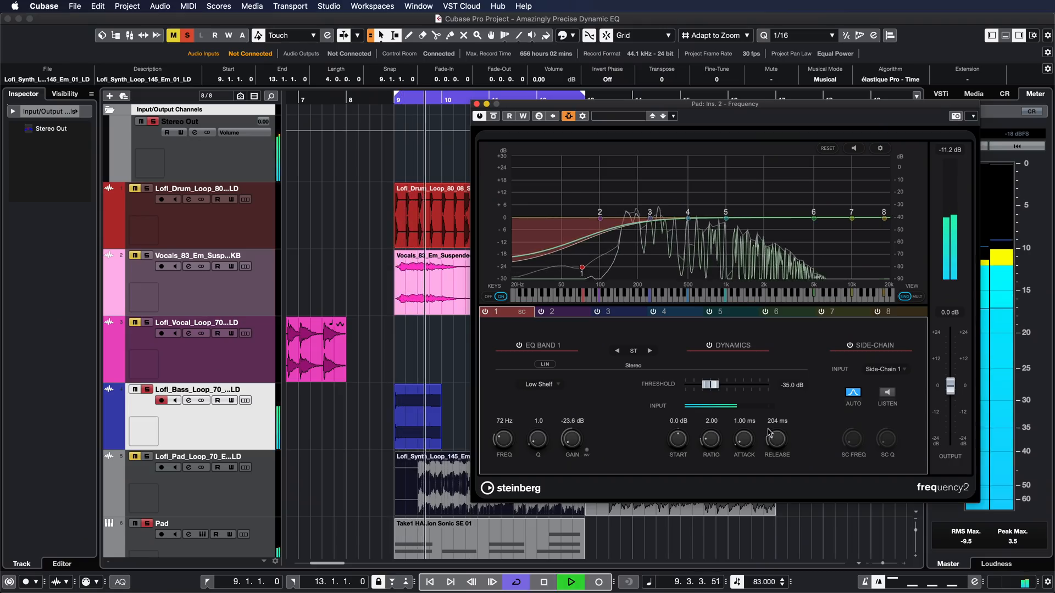
left_click_drag(776, 441, 775, 444)
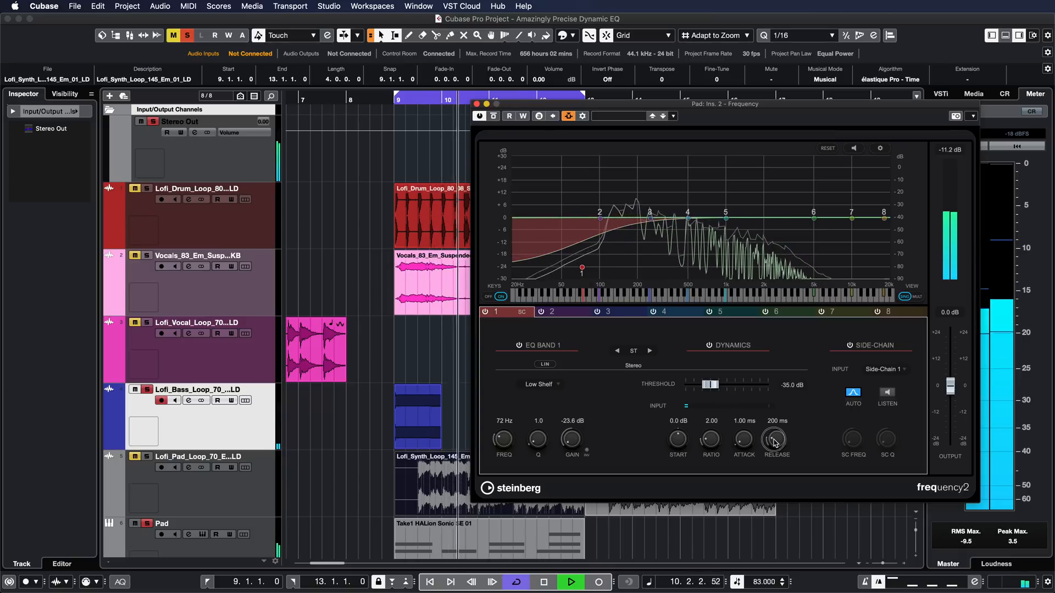
left_click_drag(775, 441, 780, 417)
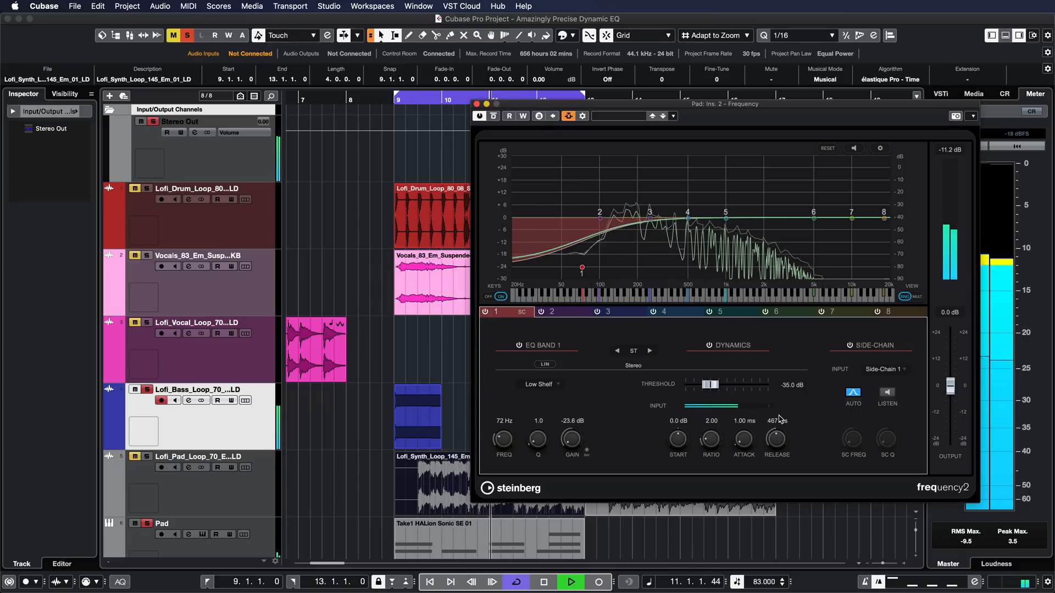